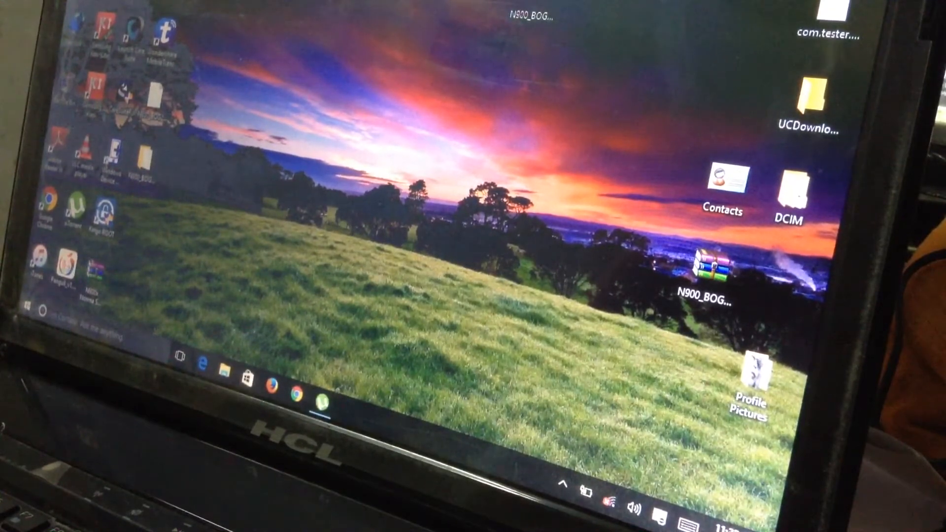
# - Launch Odin3 v1.85 from the desktop beside the firmware files folder
pyautogui.click(225, 368)
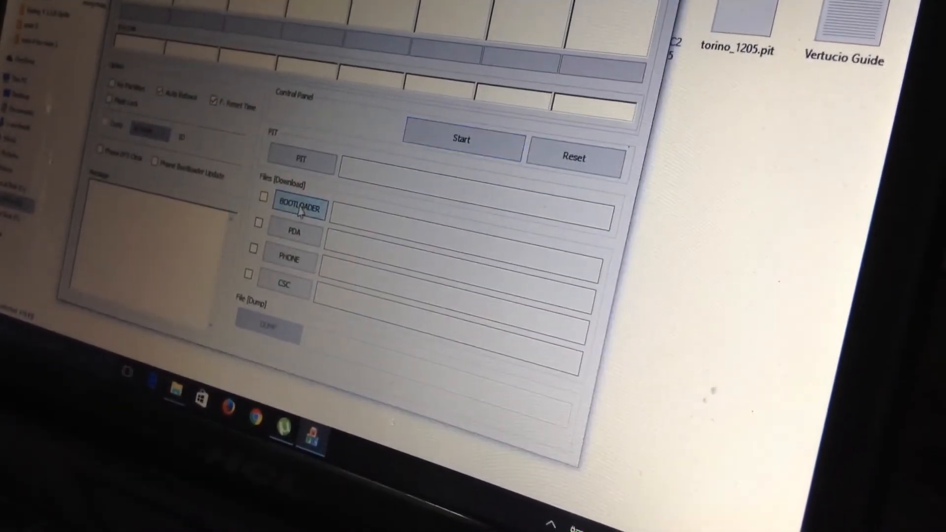
# - Load BOOT_S6102DXLC2_REV01.tar.md5 from the S6102 folder into the Bootloader slot
pyautogui.click(299, 209)
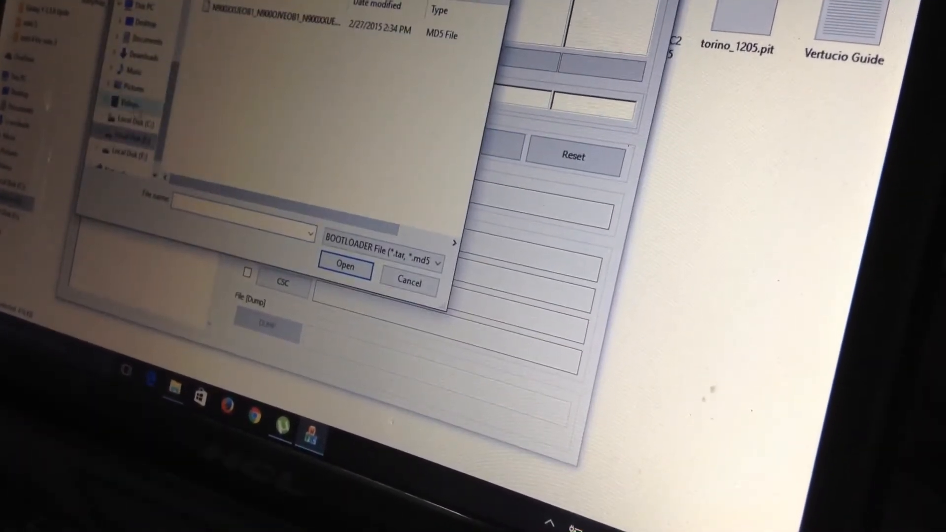
pyautogui.click(127, 140)
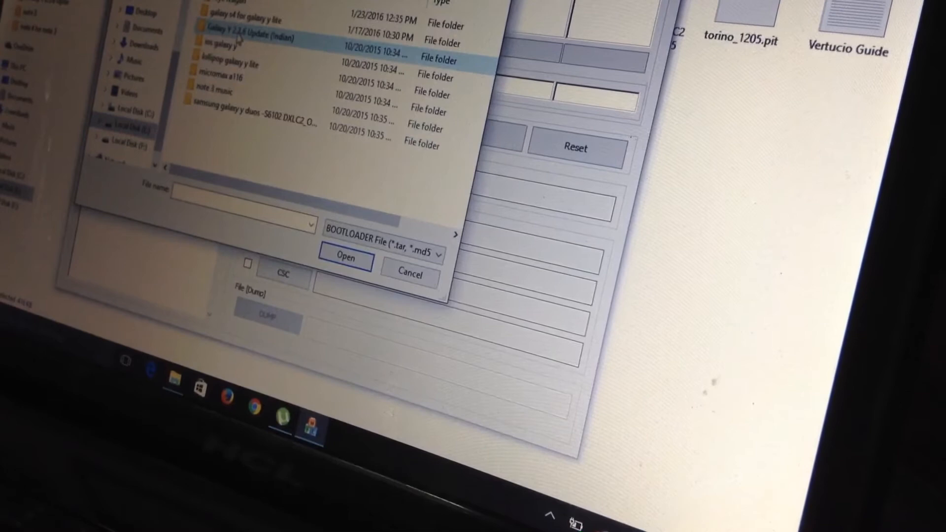
pyautogui.click(272, 130)
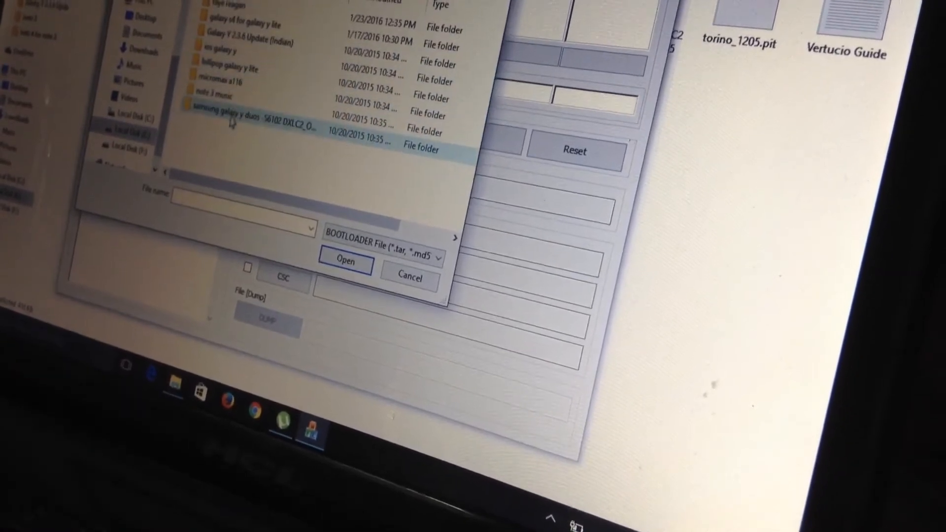
pyautogui.doubleClick(247, 117)
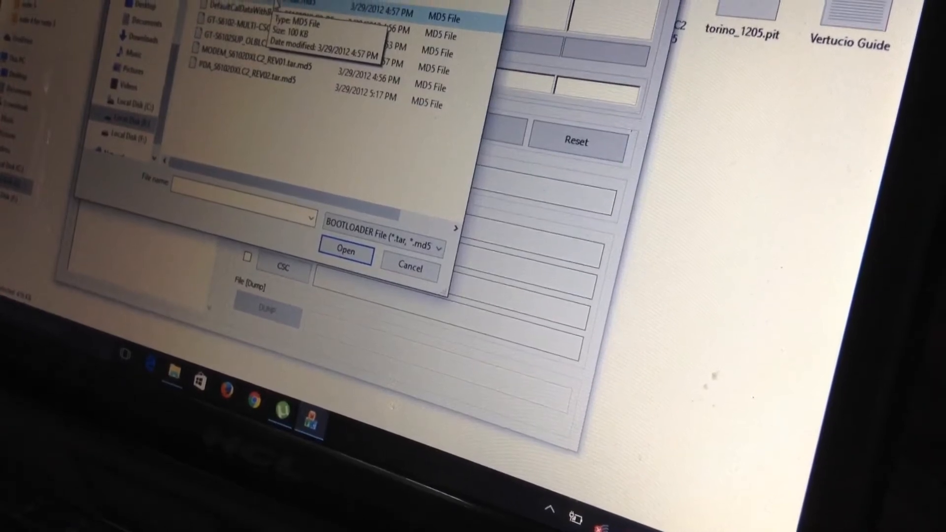
pyautogui.click(345, 251)
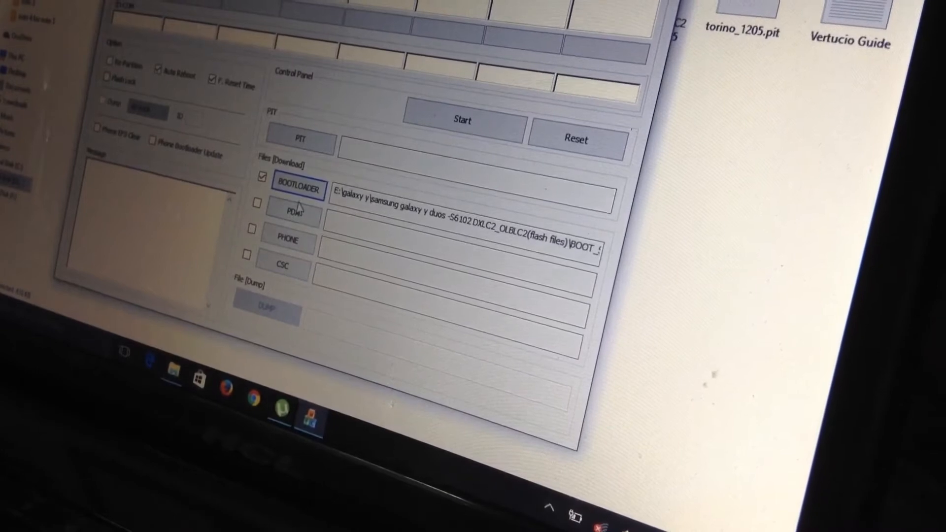
# - Load PDA_S6102DXLC2_REV02 into PDA and MODEM_S6102DXLC2_REV01 into Phone
pyautogui.click(293, 212)
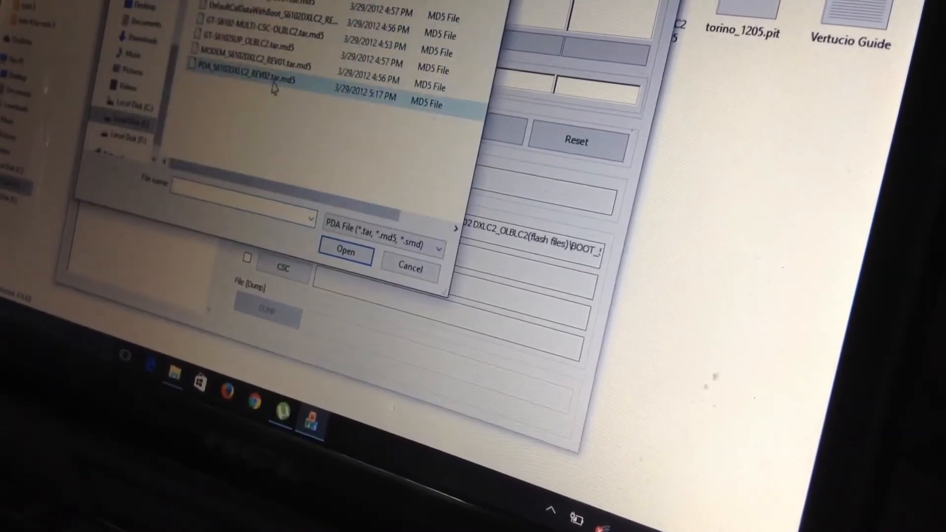
pyautogui.click(345, 251)
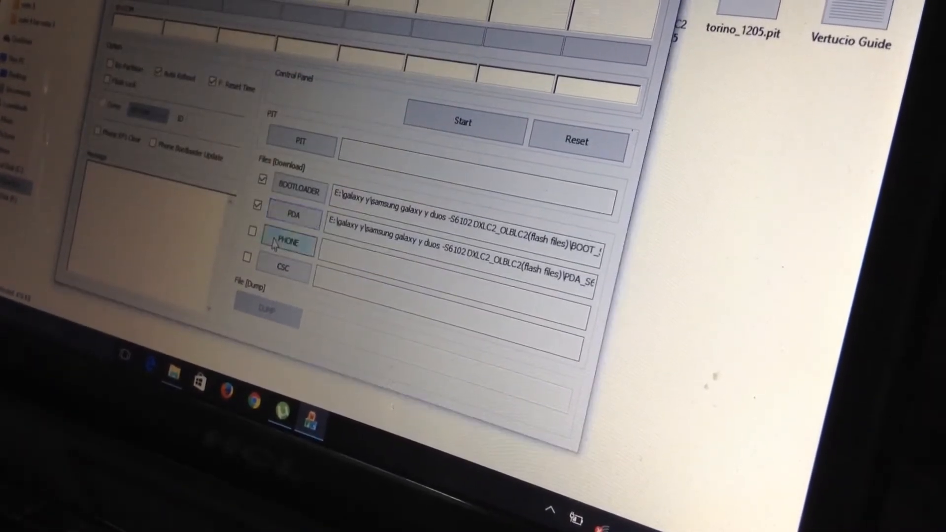
pyautogui.click(288, 243)
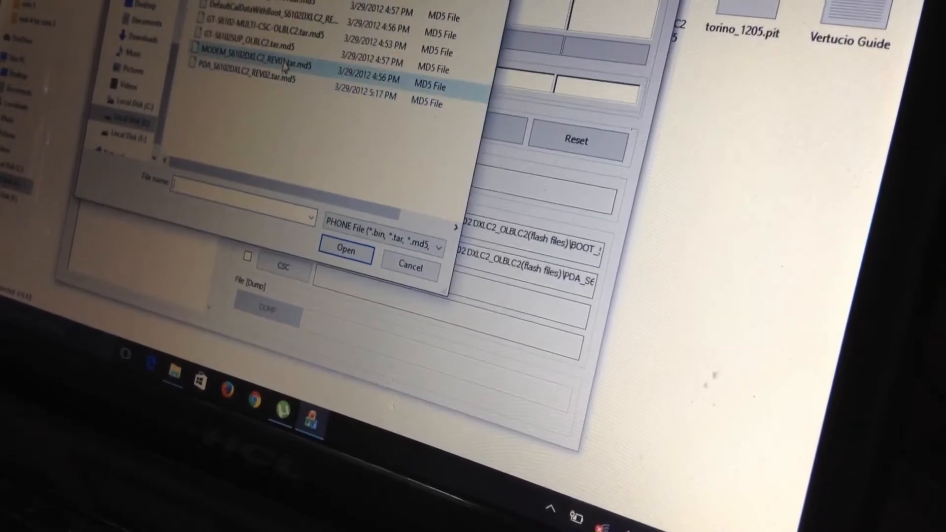
pyautogui.click(345, 250)
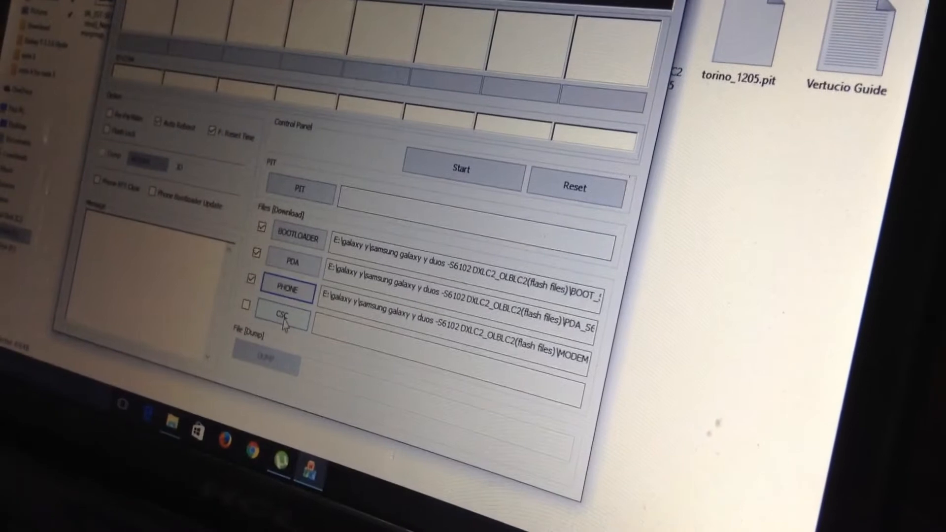
# - Load the MULTI-CSC file into the CSC slot
pyautogui.click(284, 315)
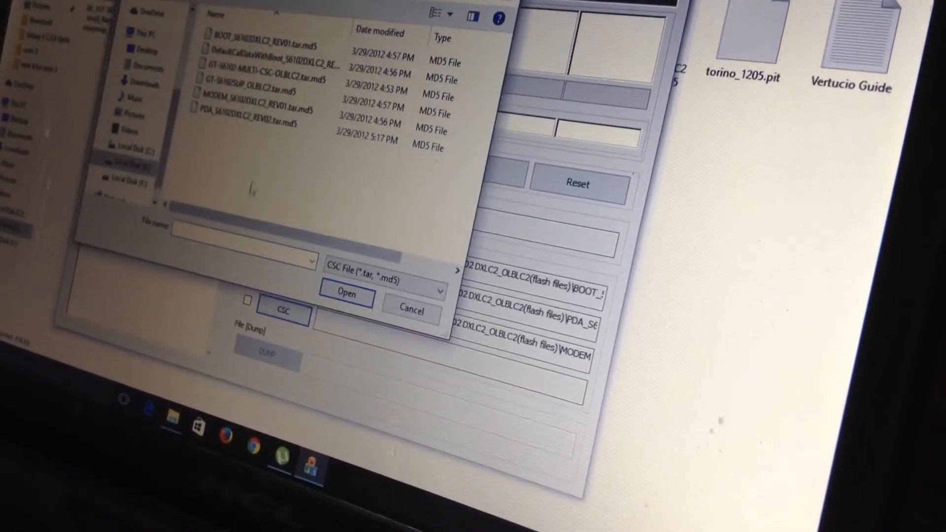
pyautogui.click(265, 66)
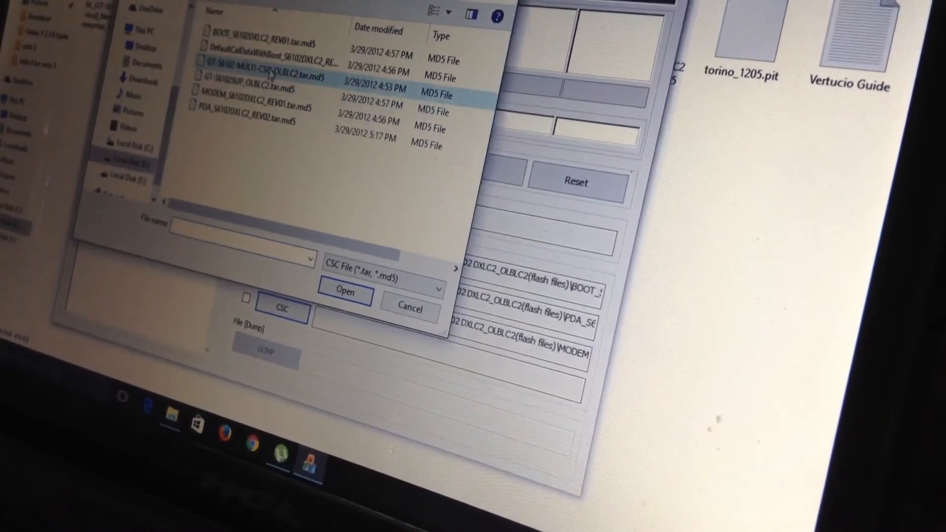
pyautogui.click(343, 293)
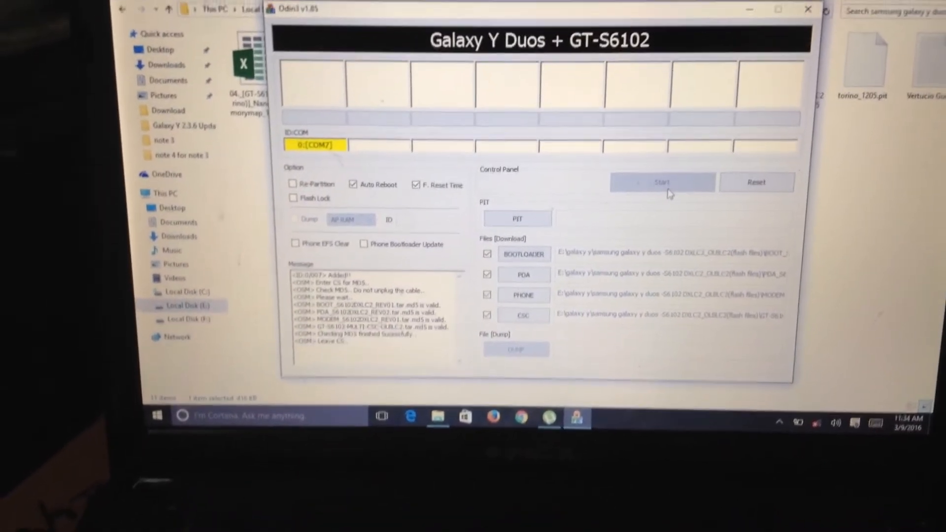
# - Start flashing the loaded firmware to the connected GT-S6102
pyautogui.click(663, 182)
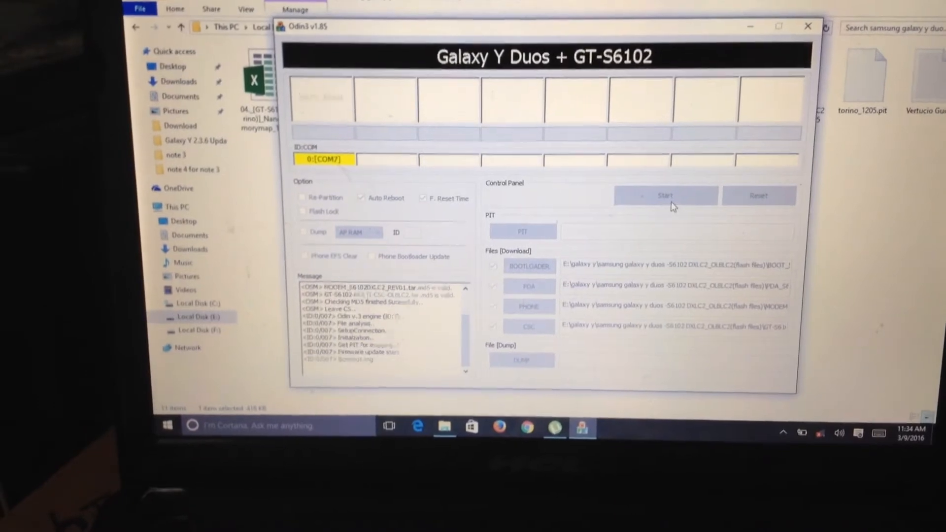
pyautogui.click(665, 195)
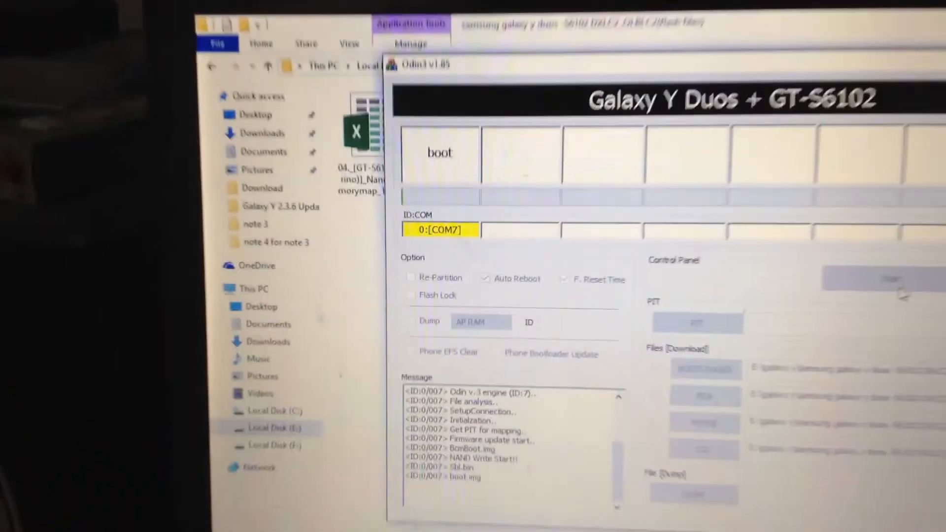